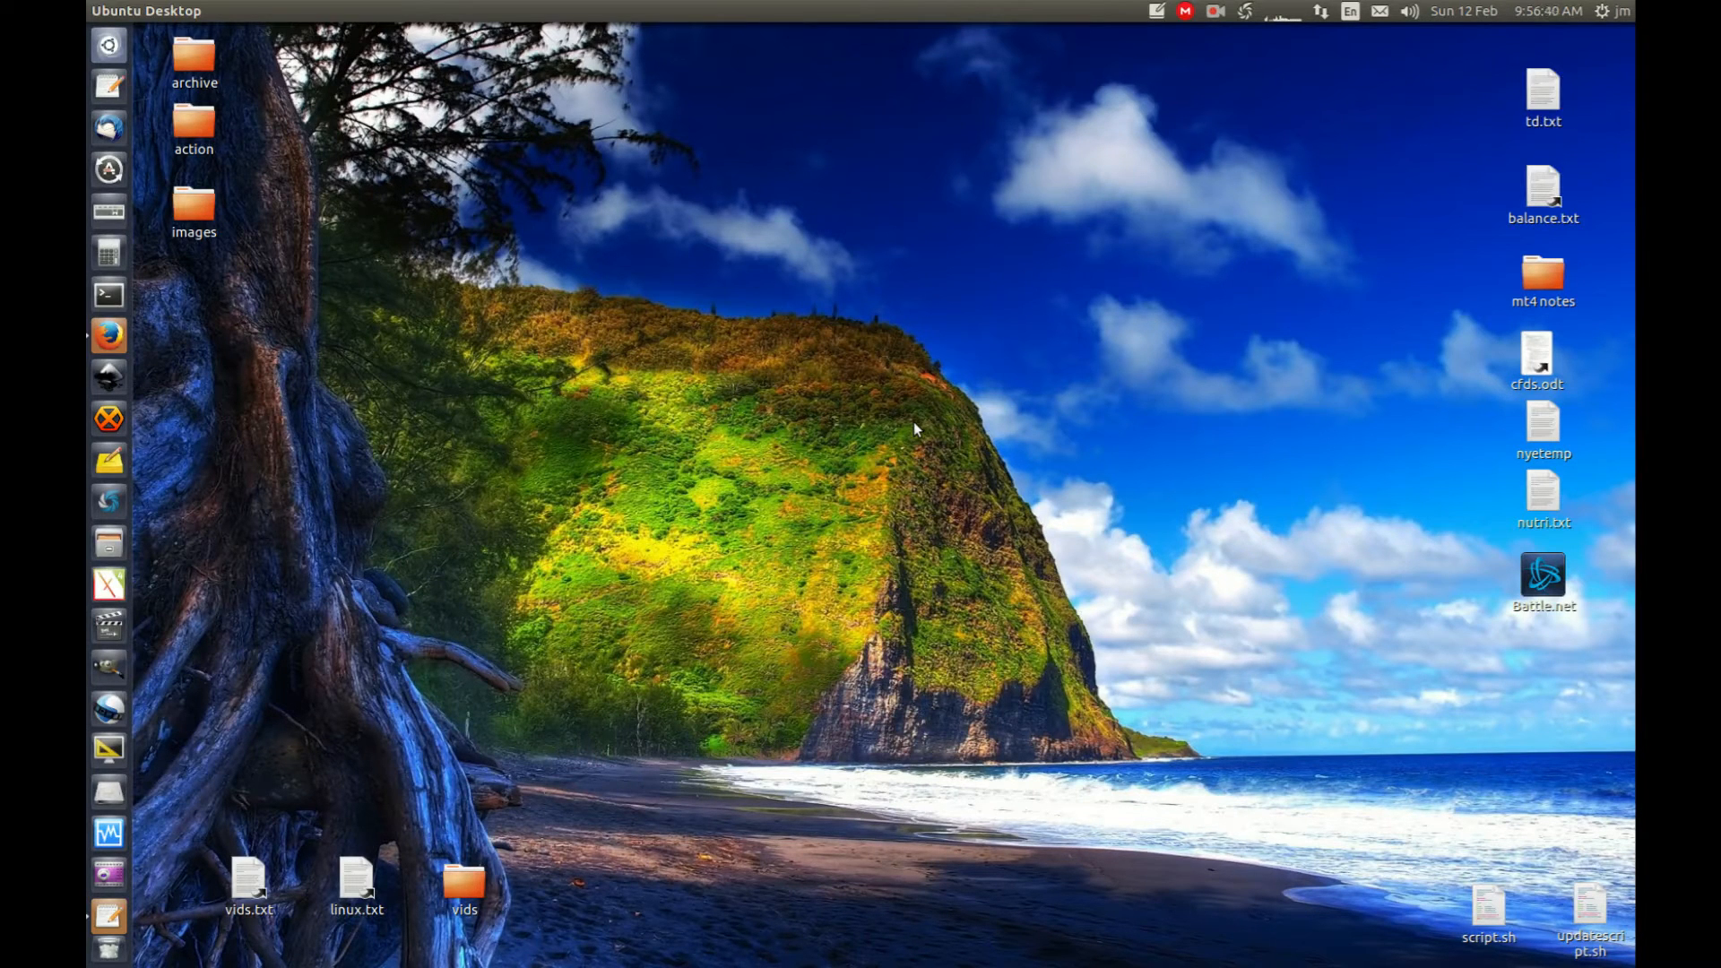
mouse_move(90, 299)
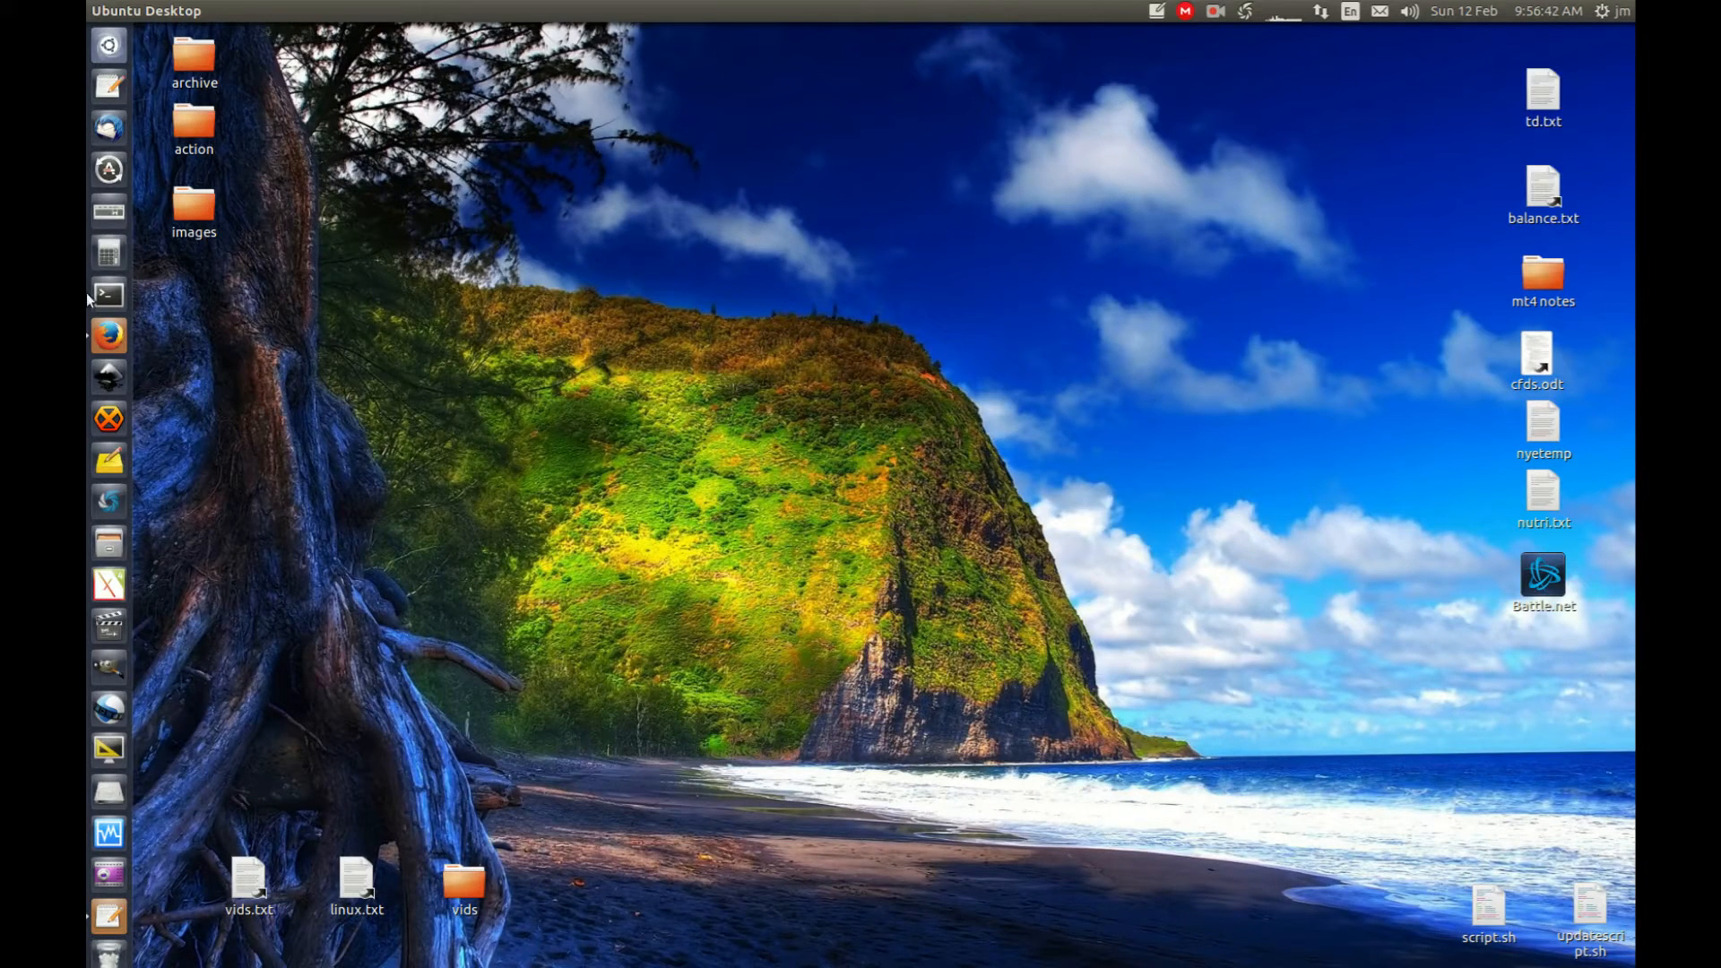
mouse_move(107, 507)
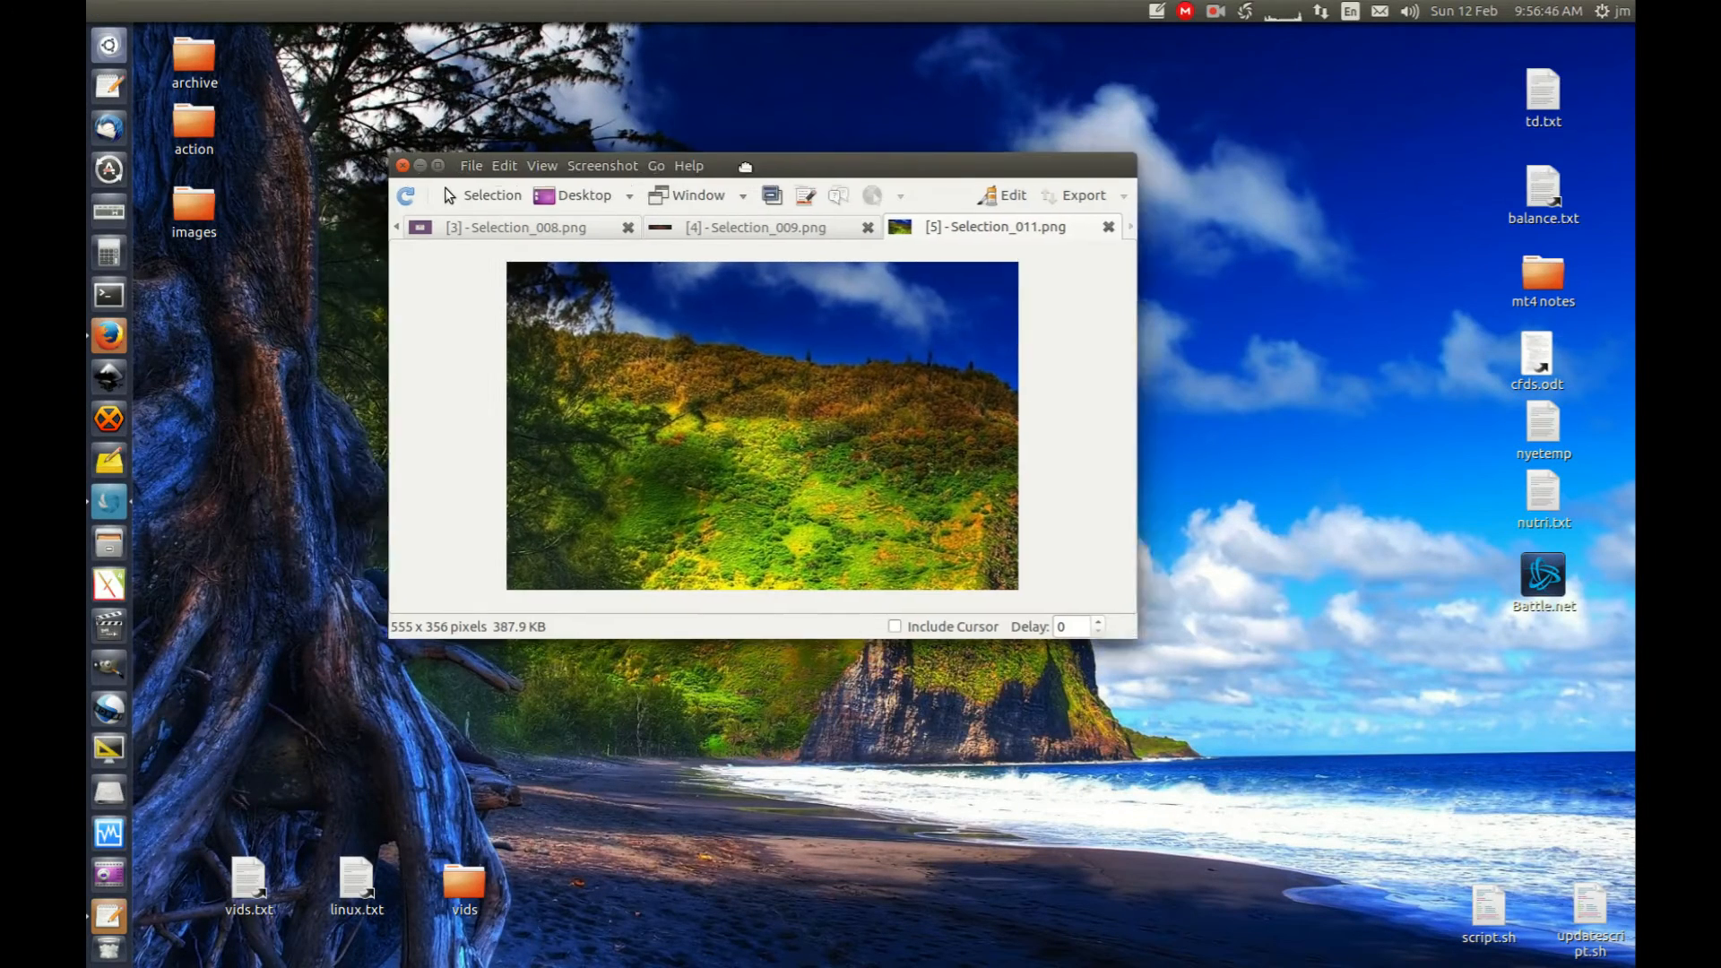
Step: View Selection_008.png, then the Session overview with all five screenshot thumbnails
click(517, 226)
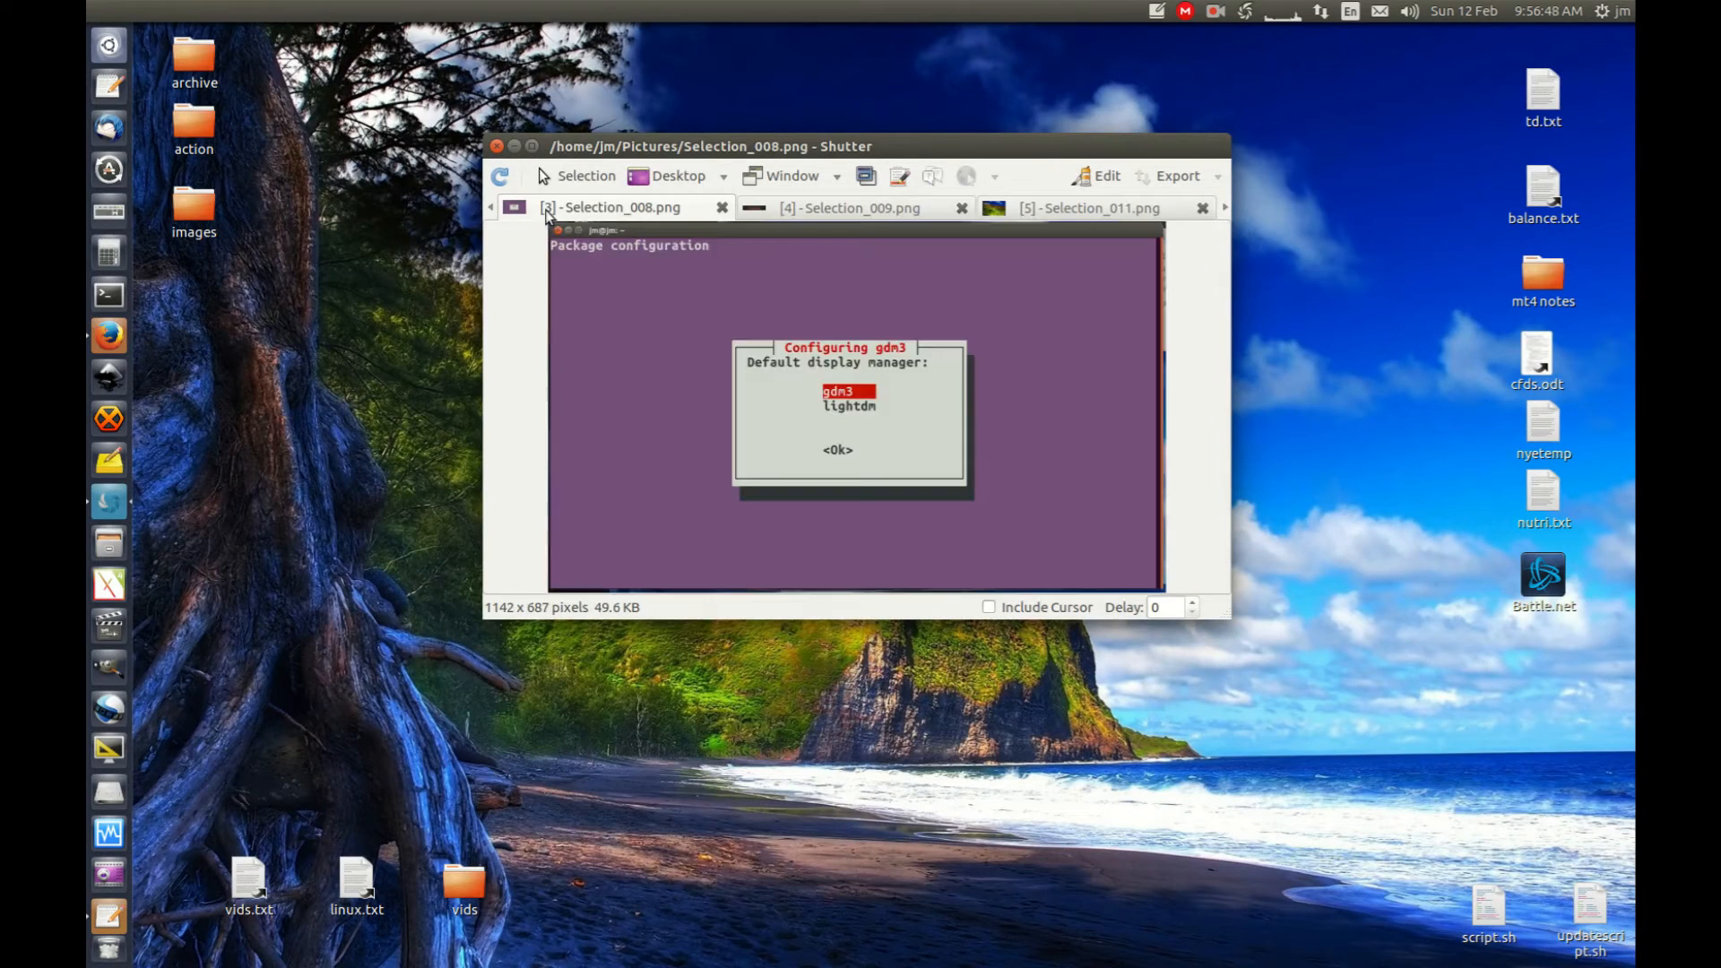
click(542, 207)
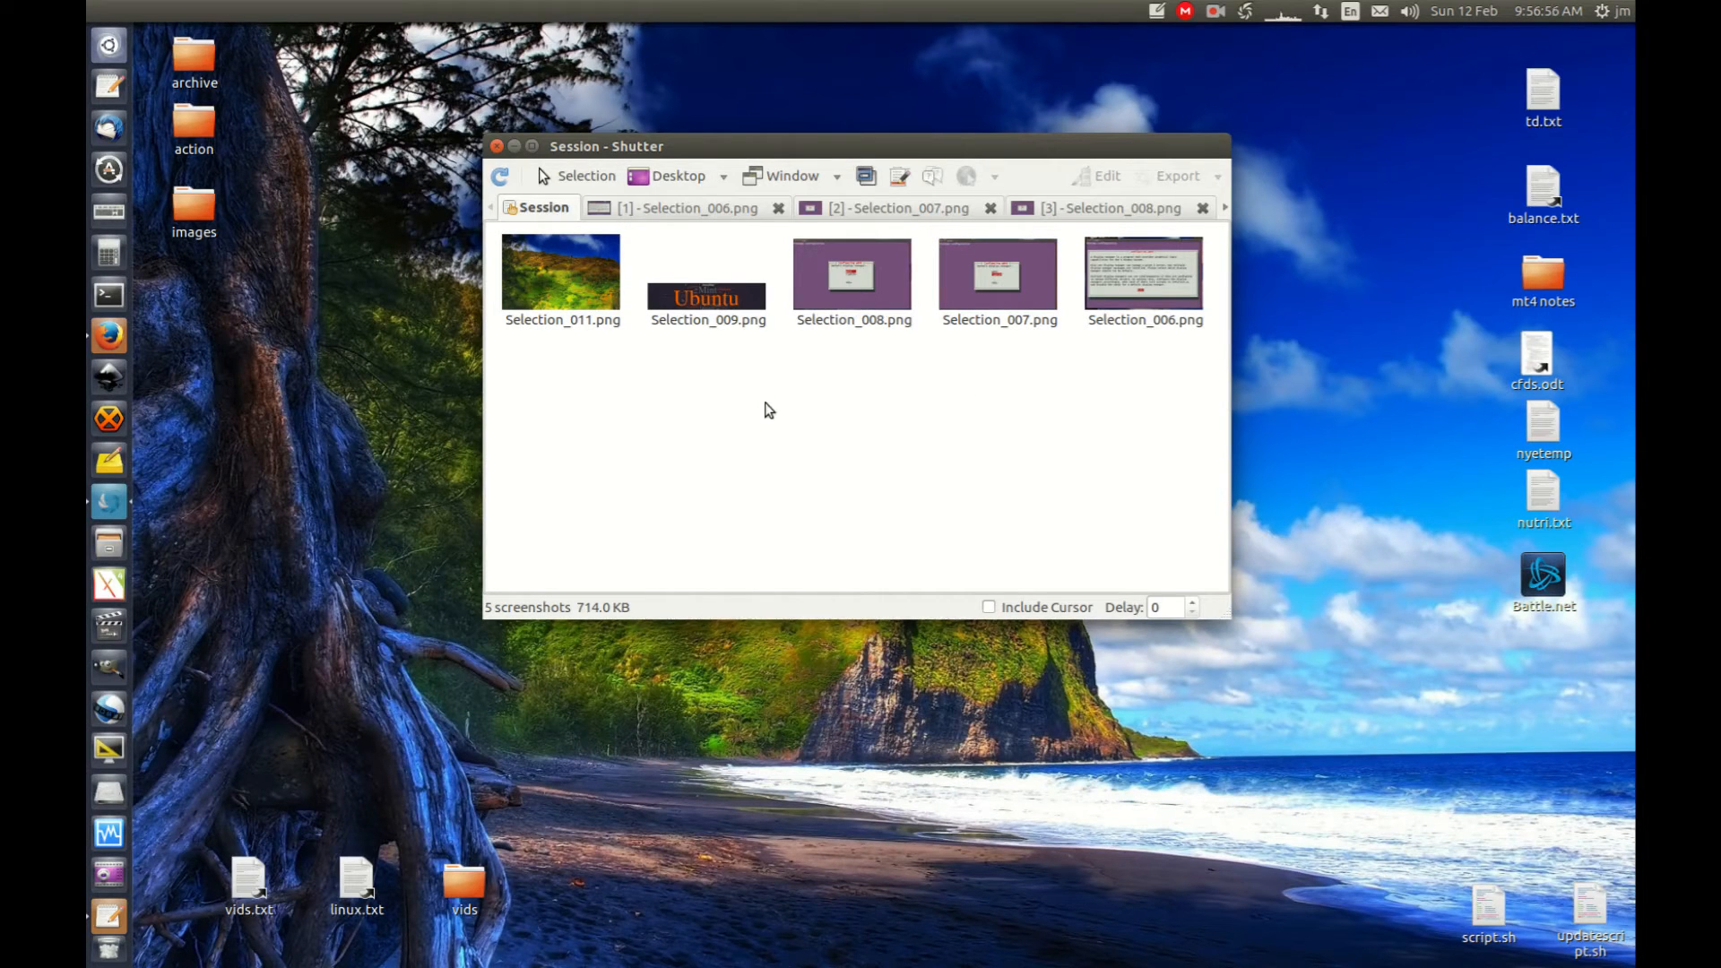
mouse_move(572, 175)
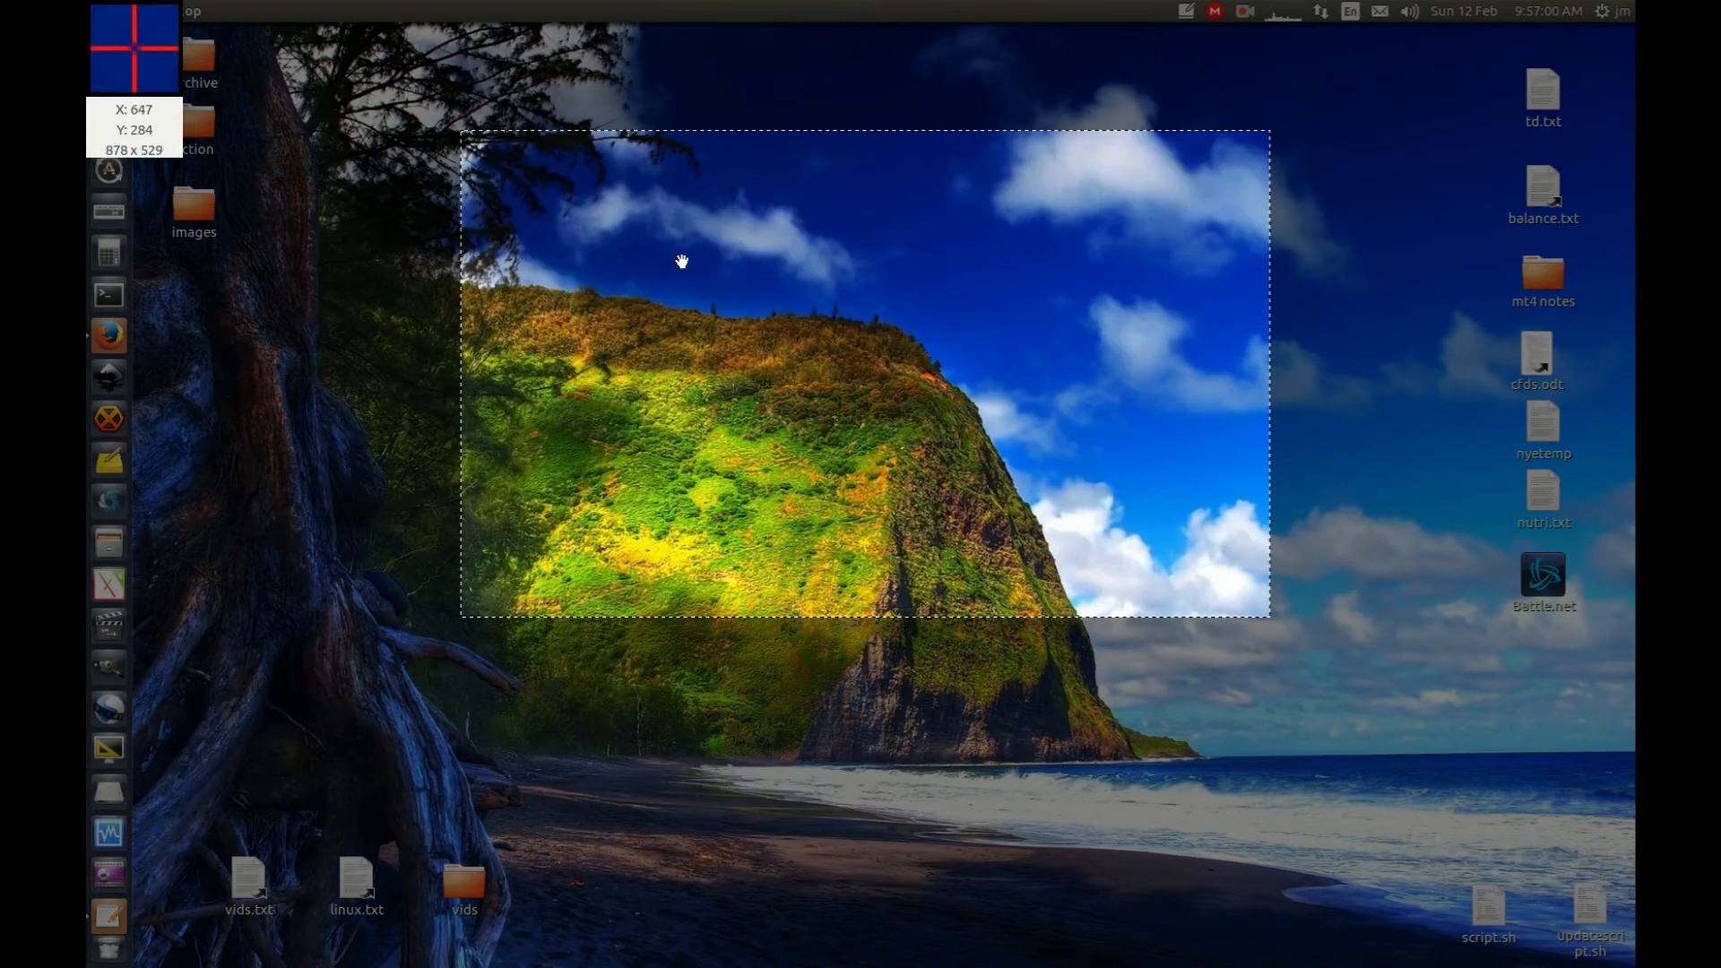
Step: Capture a cliff region as Selection_012.png, save its drawing-tool edits, and close Shutter
click(681, 261)
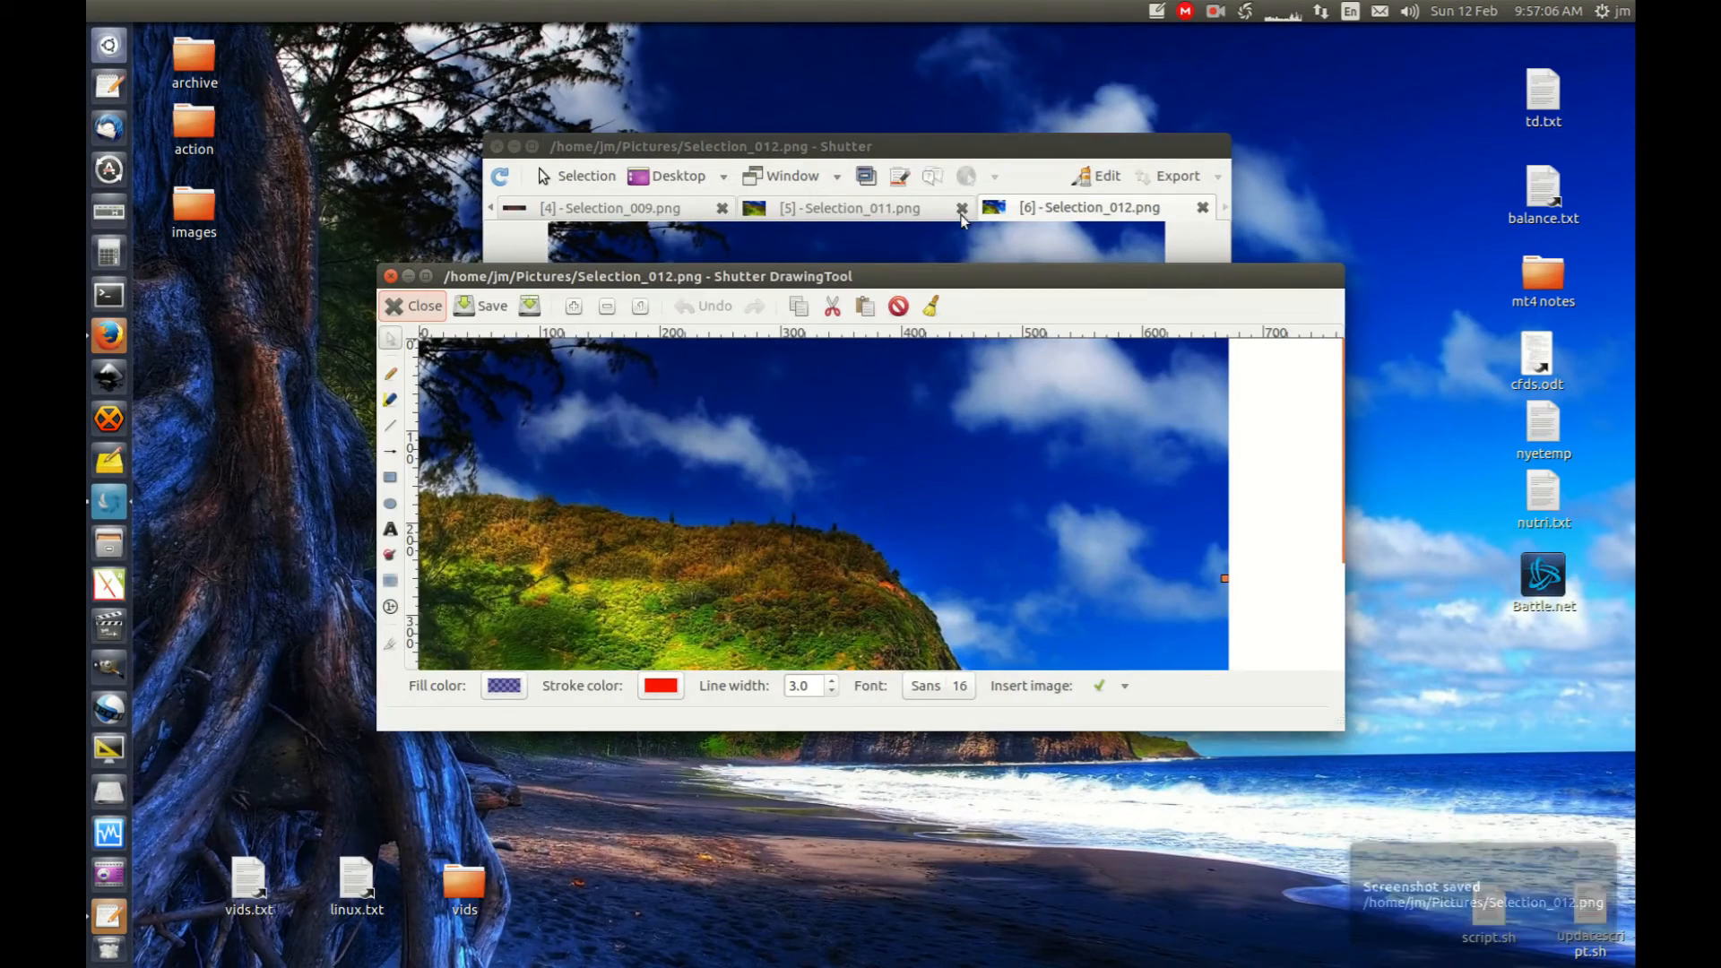
click(390, 530)
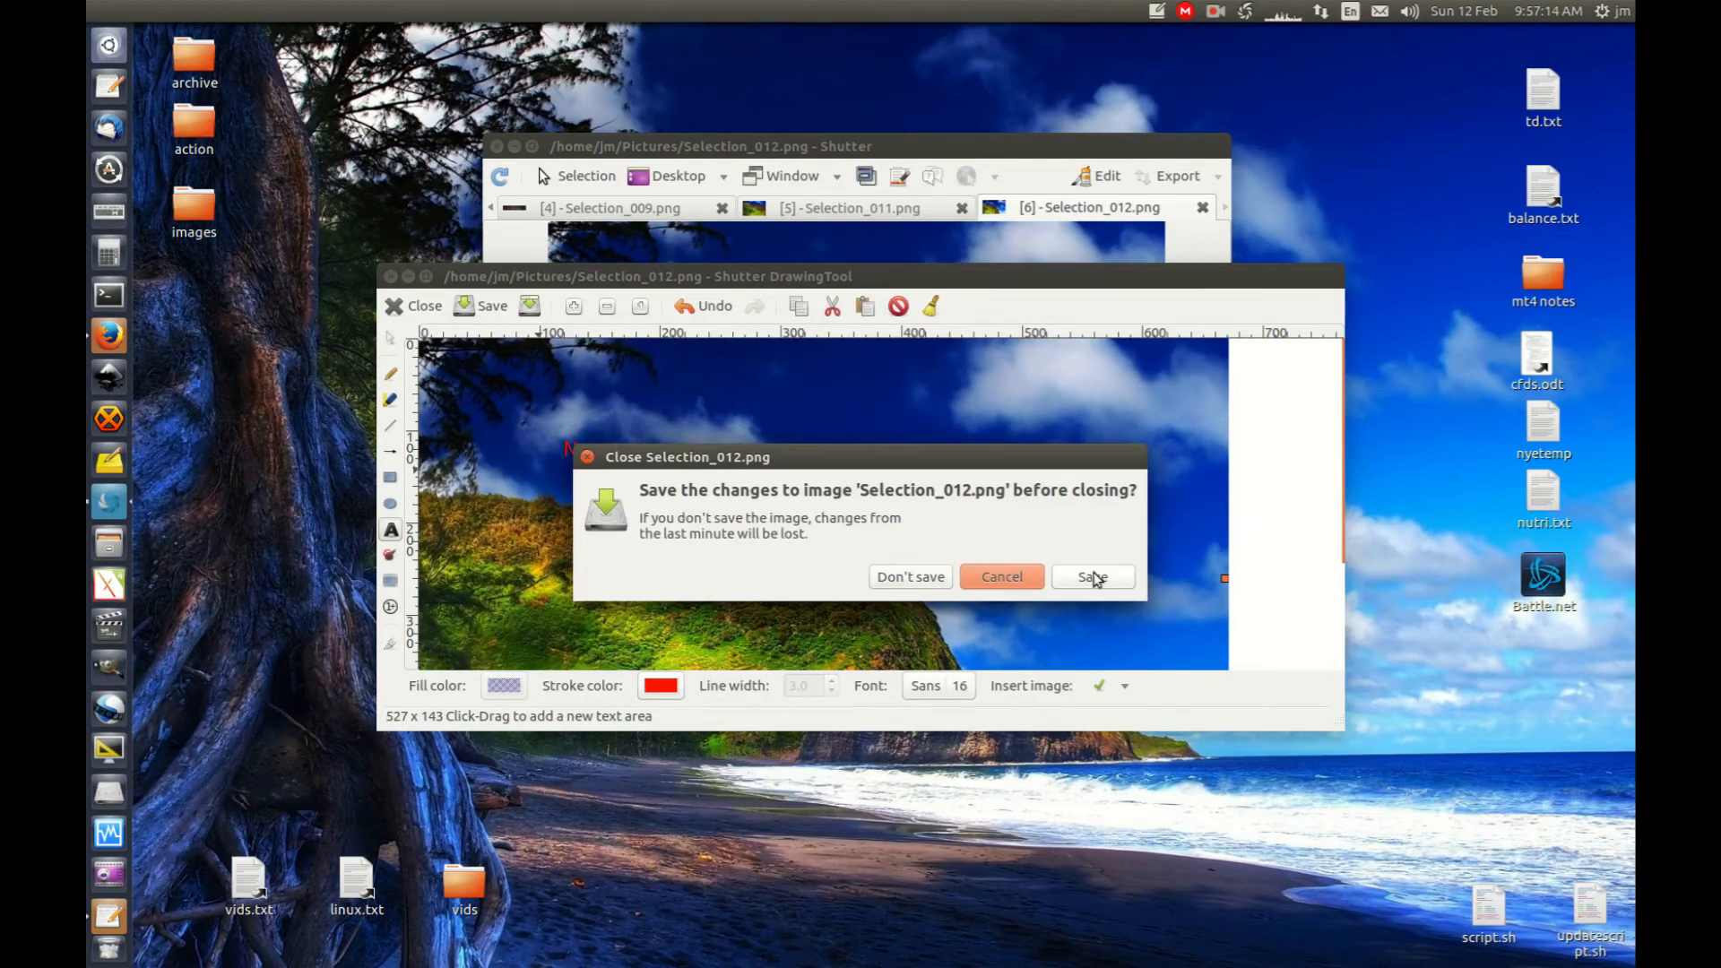
click(1091, 577)
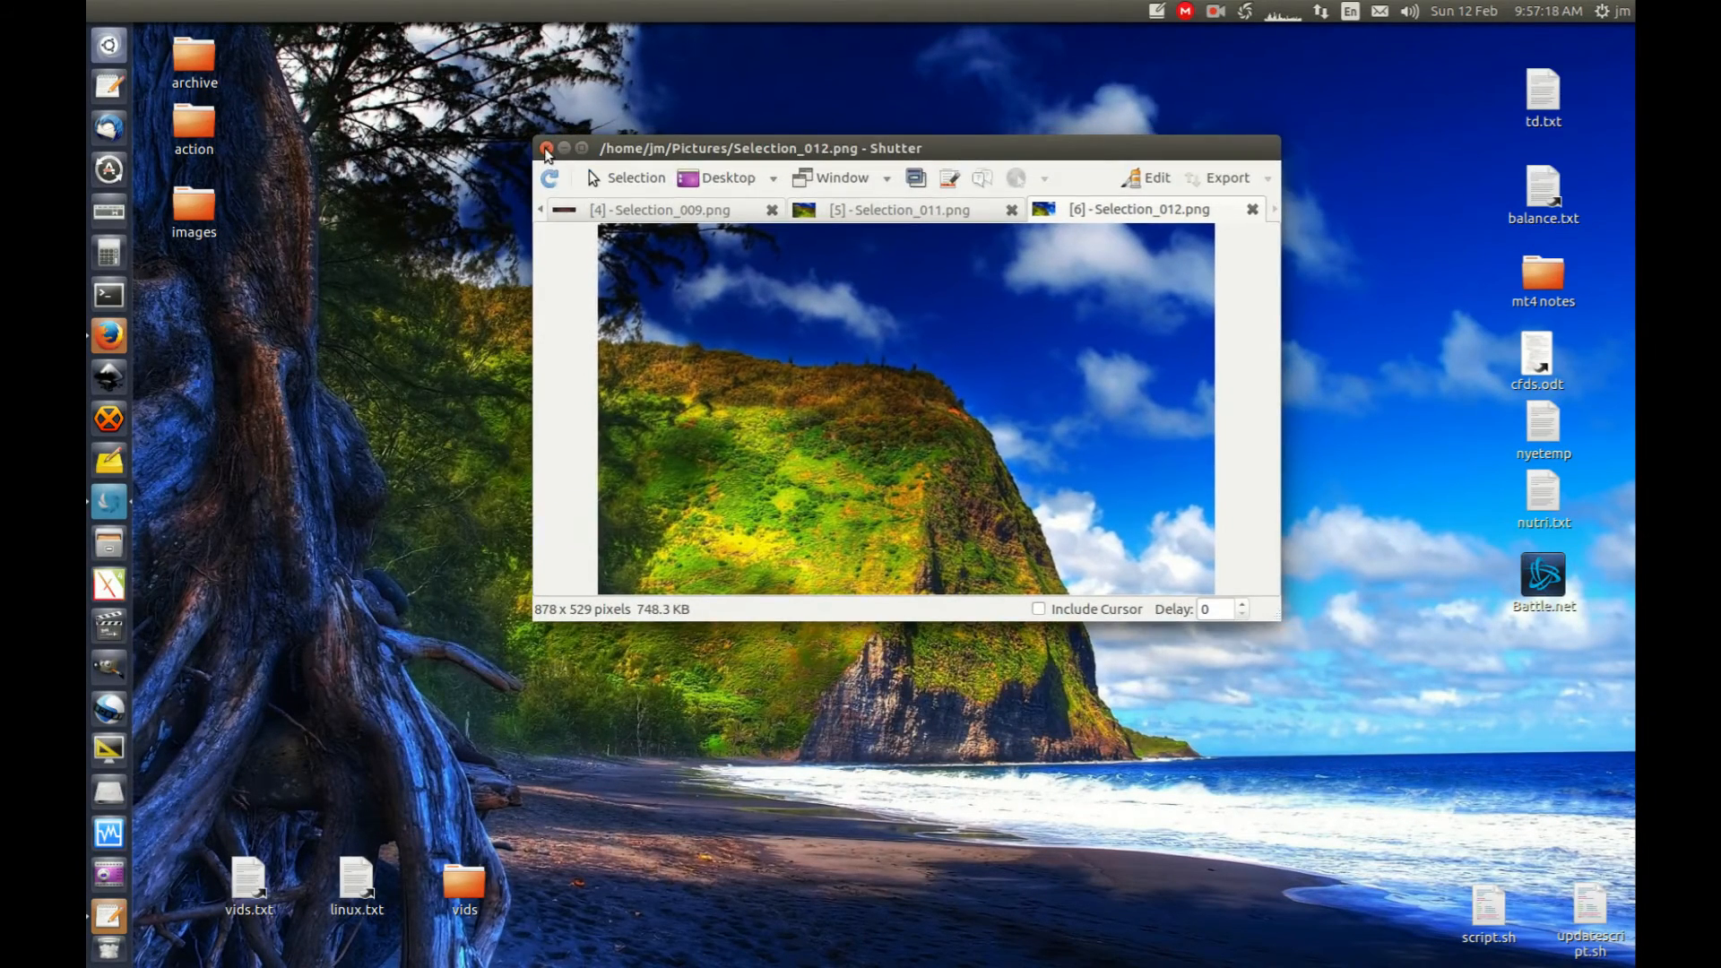
click(546, 148)
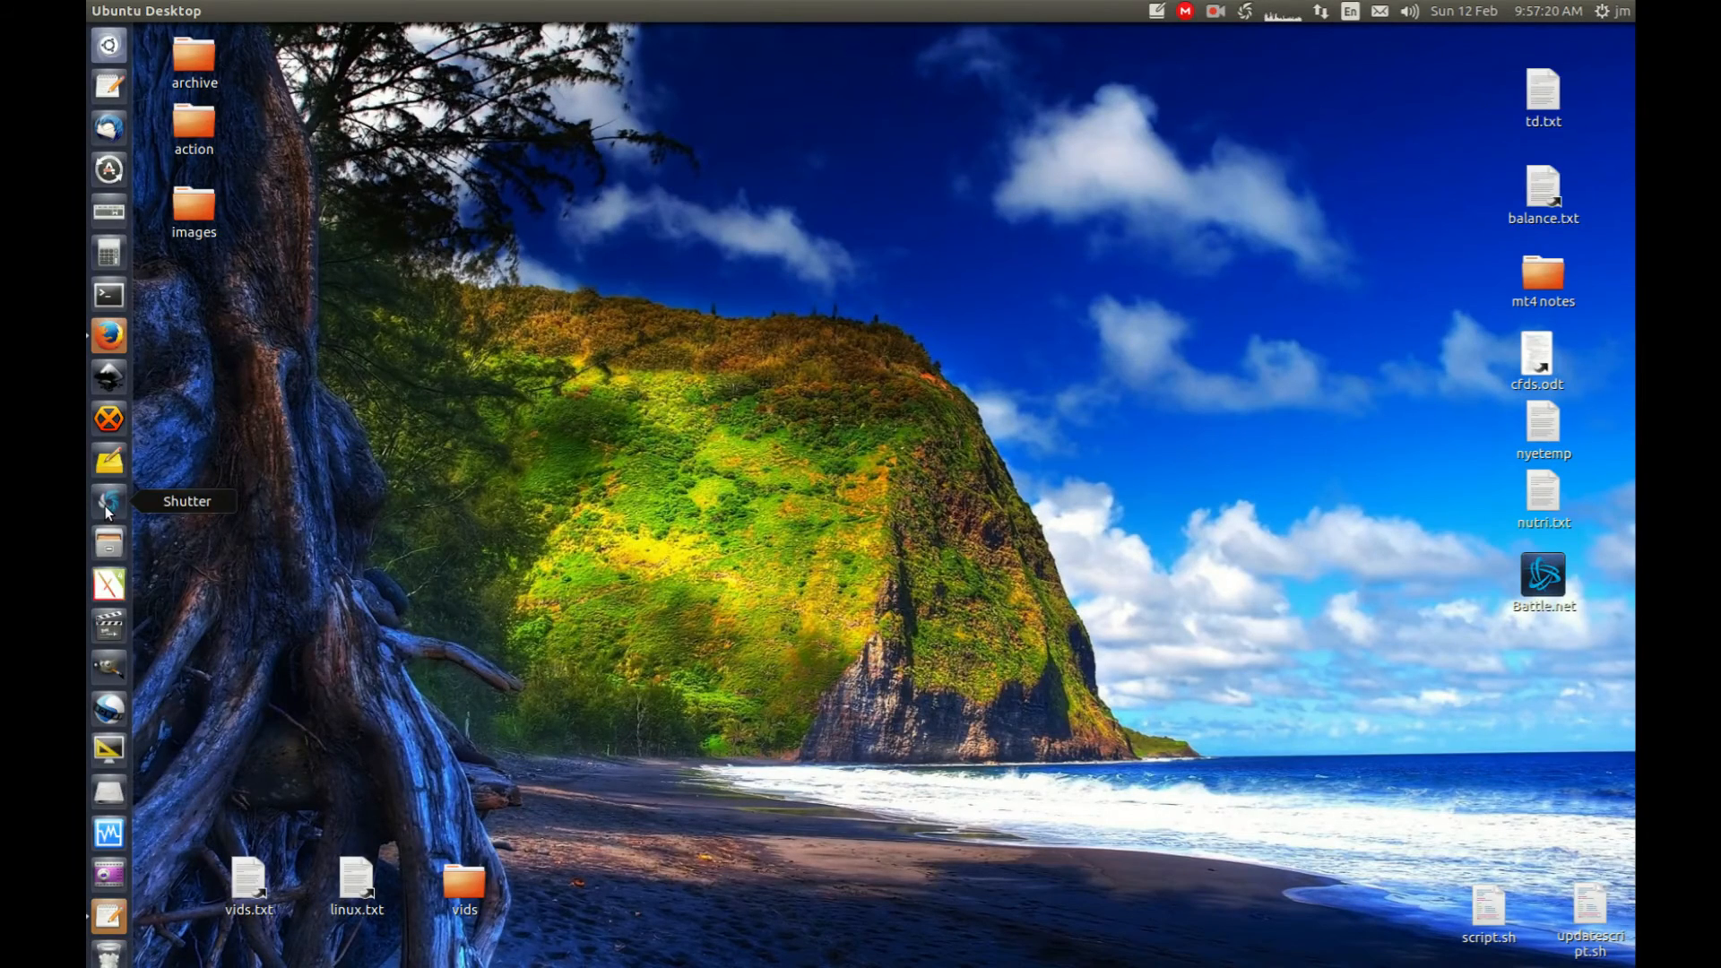
Step: Run 'sudo apt install shutter -y' in a new terminal and submit the password
click(108, 294)
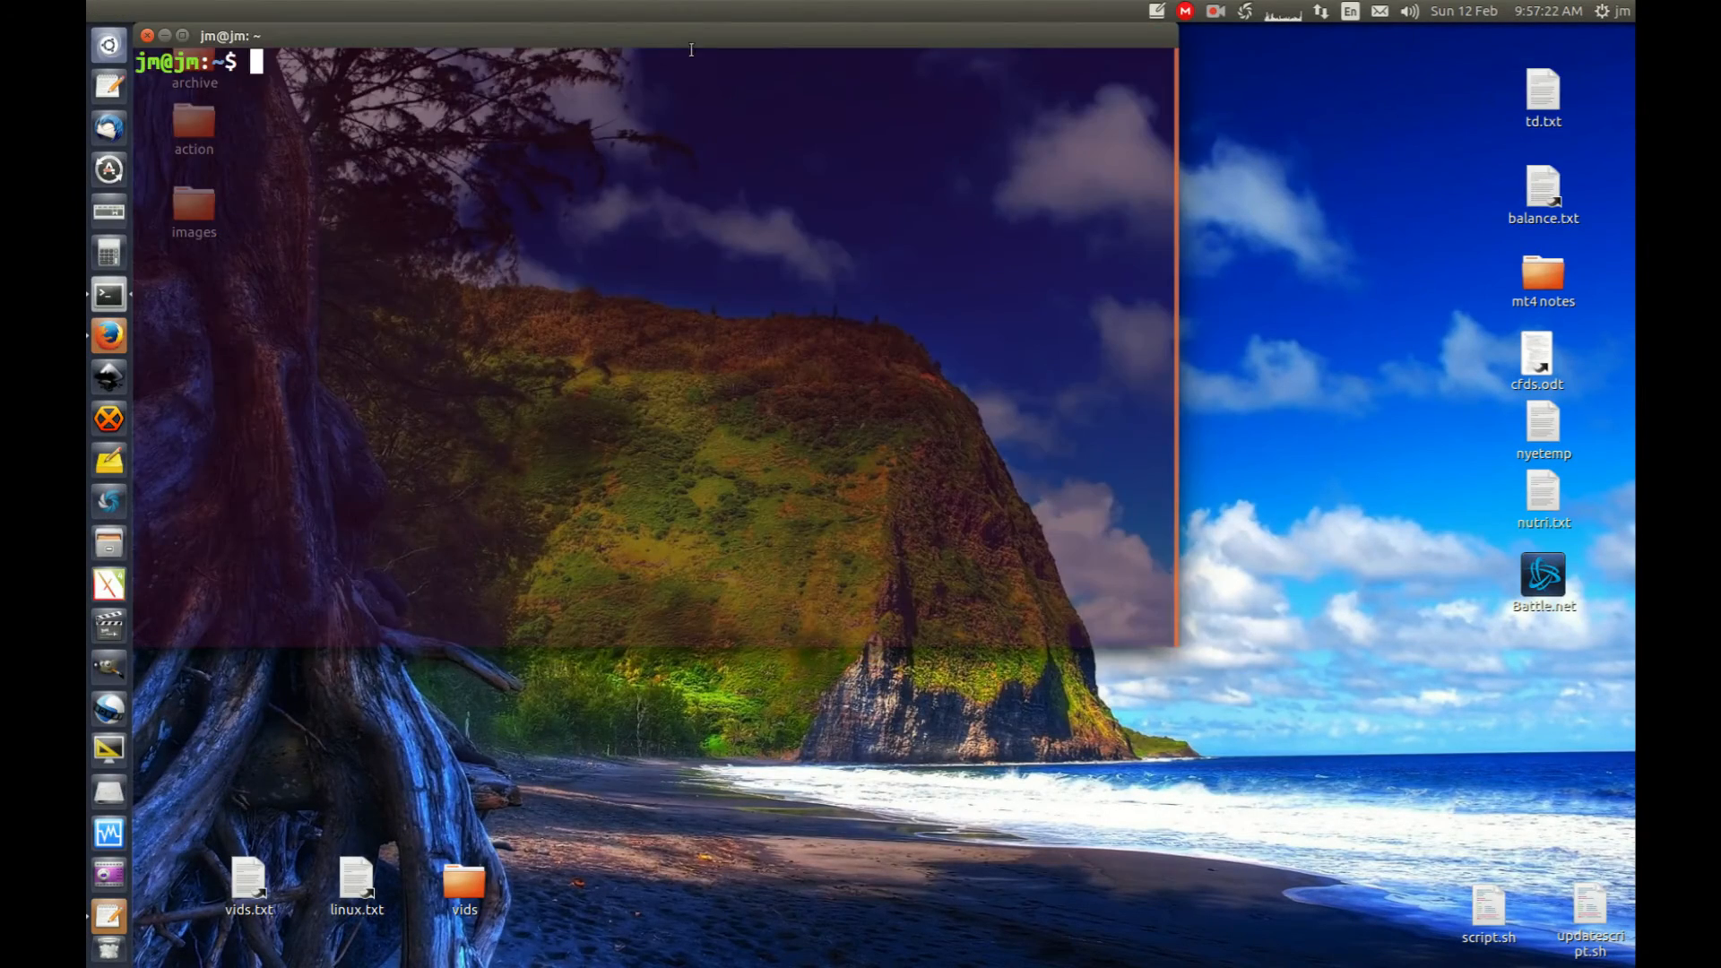
text(sudo)
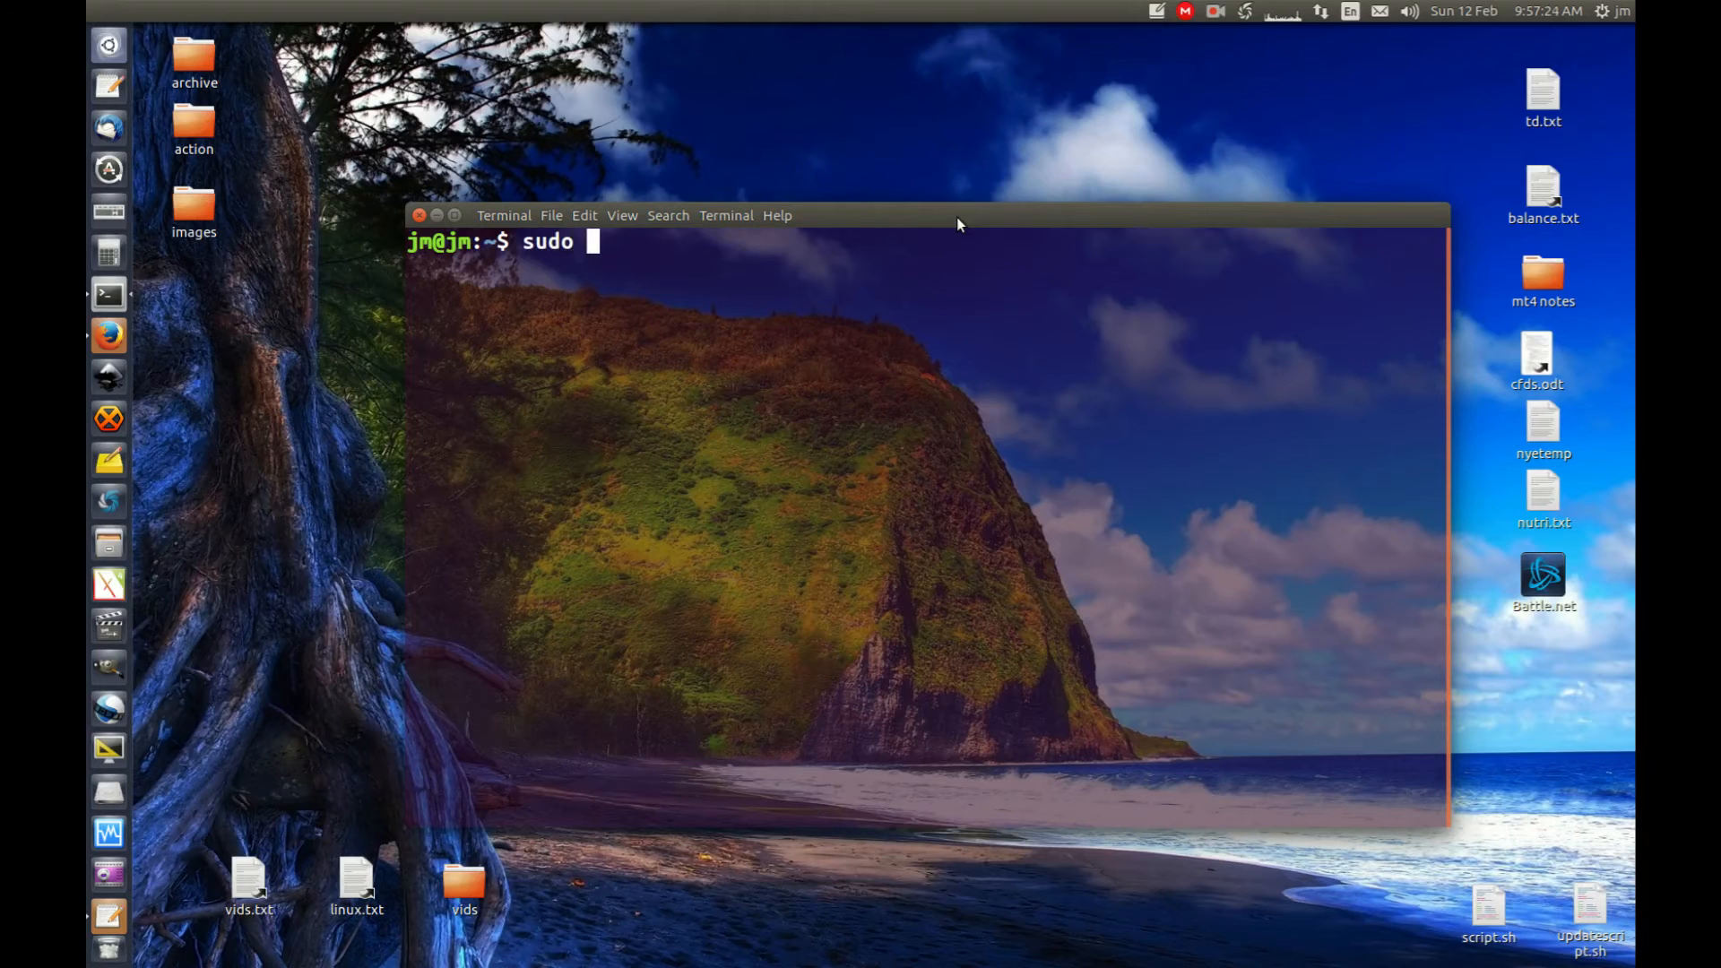
text(apt install)
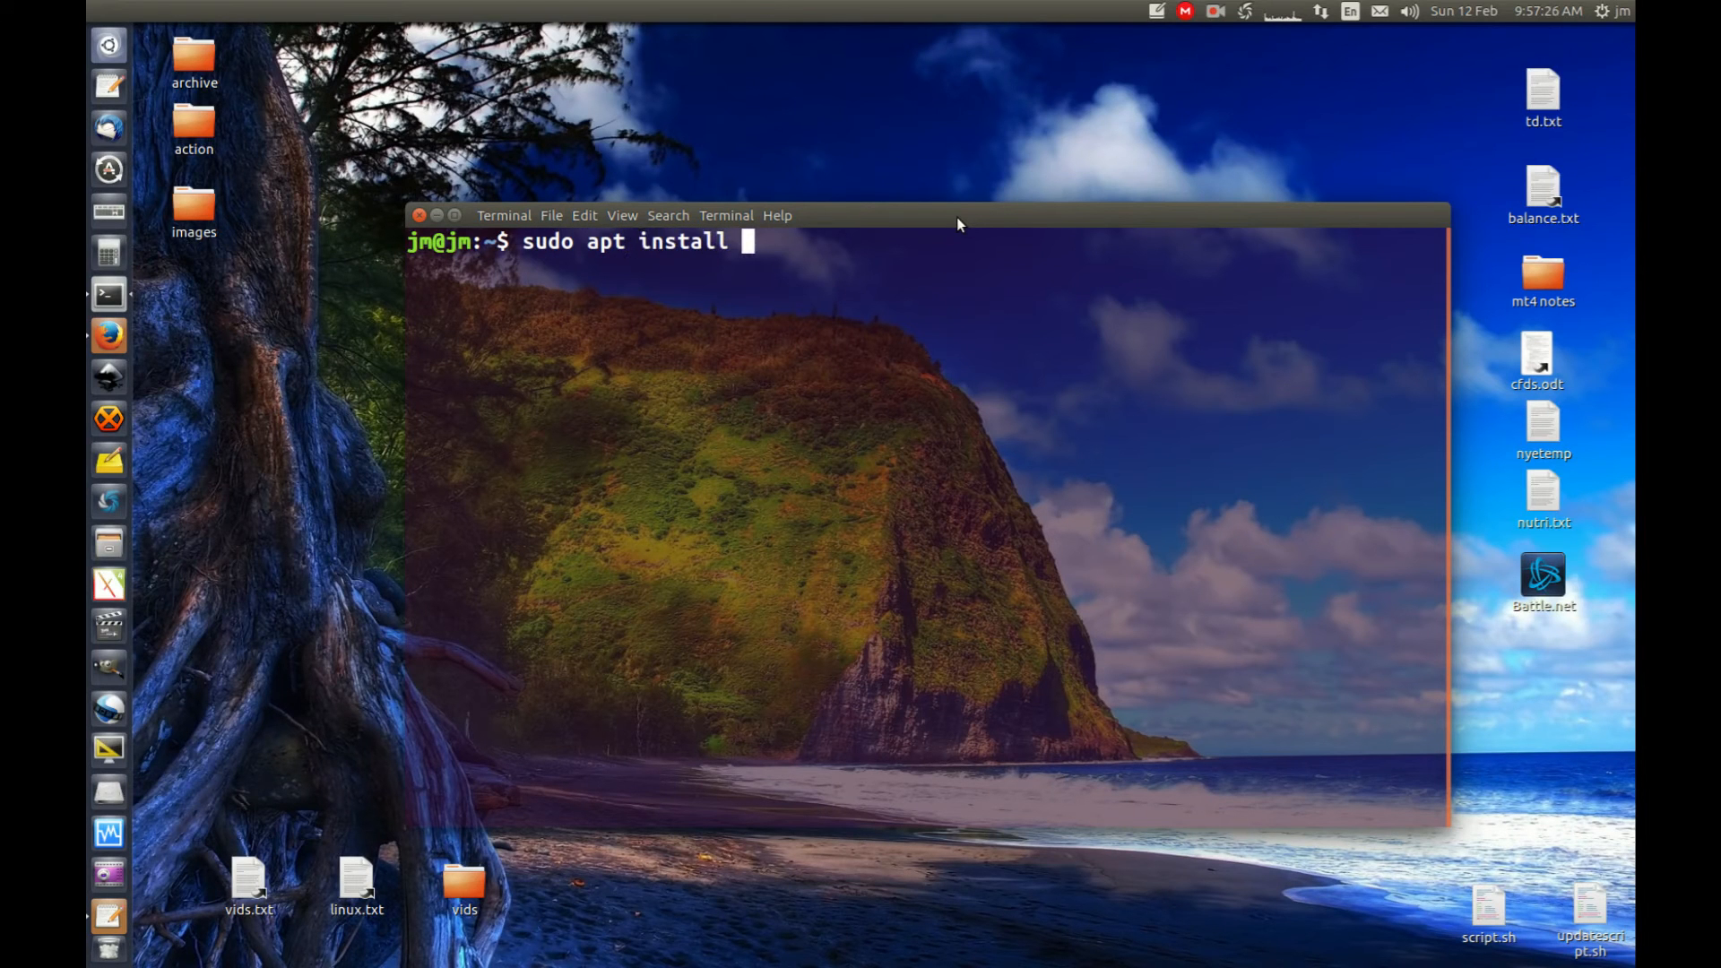
text(s)
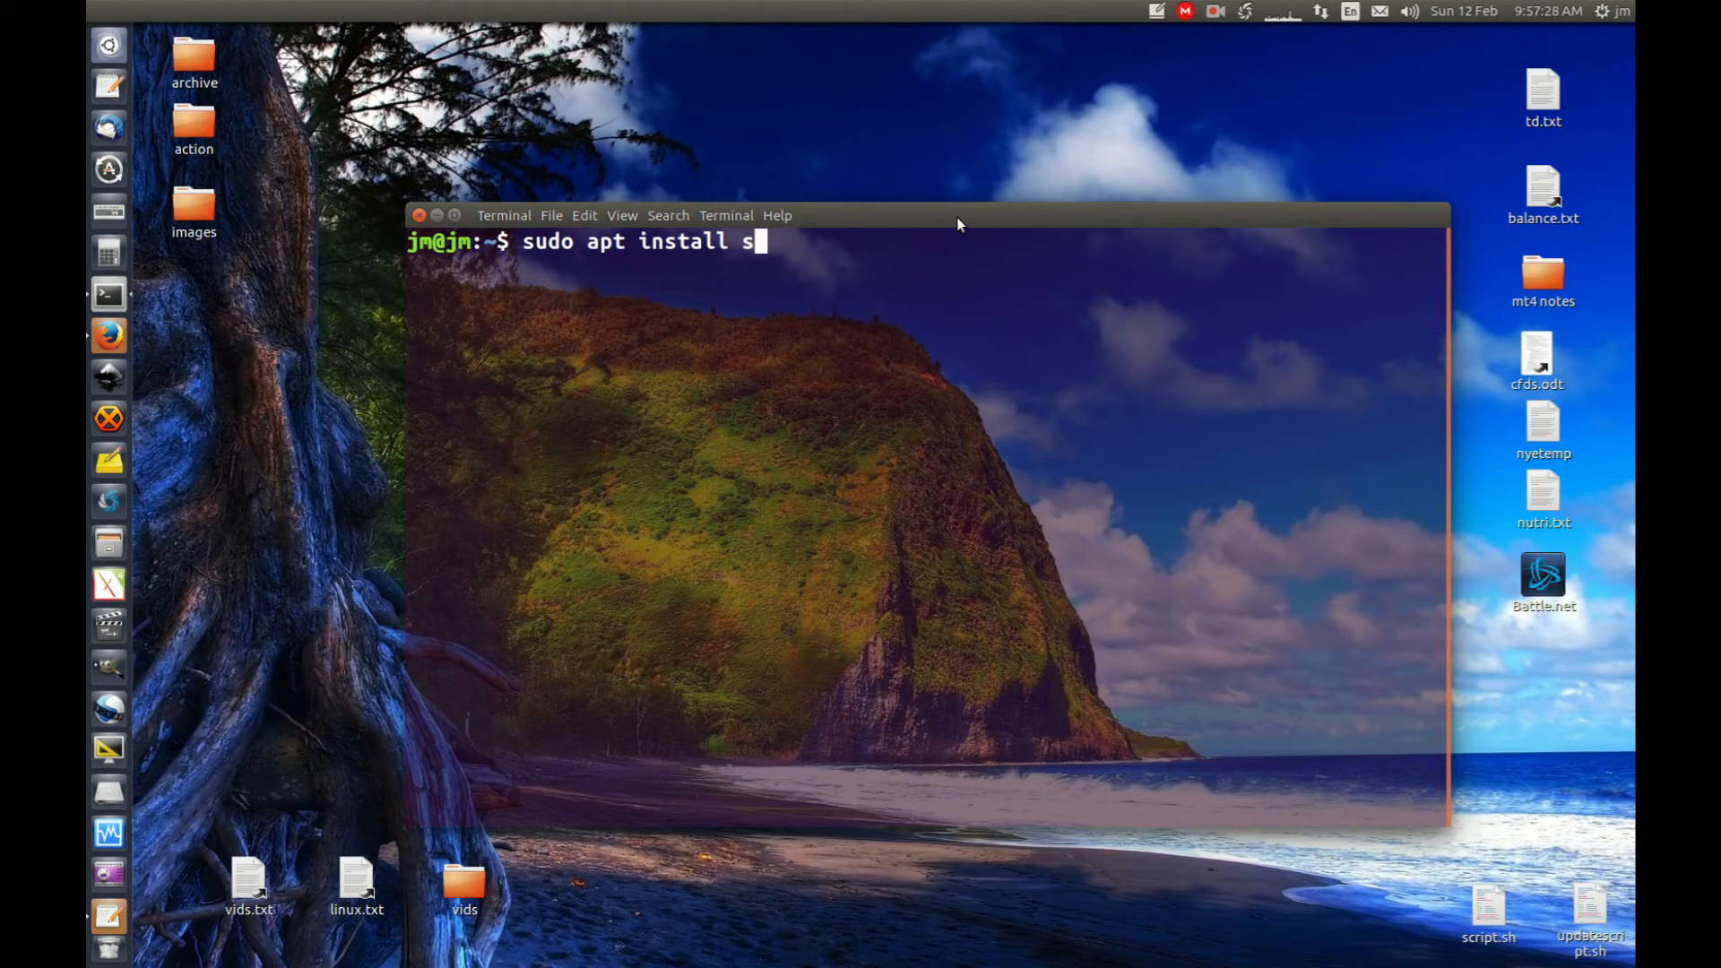
text(hutter -y)
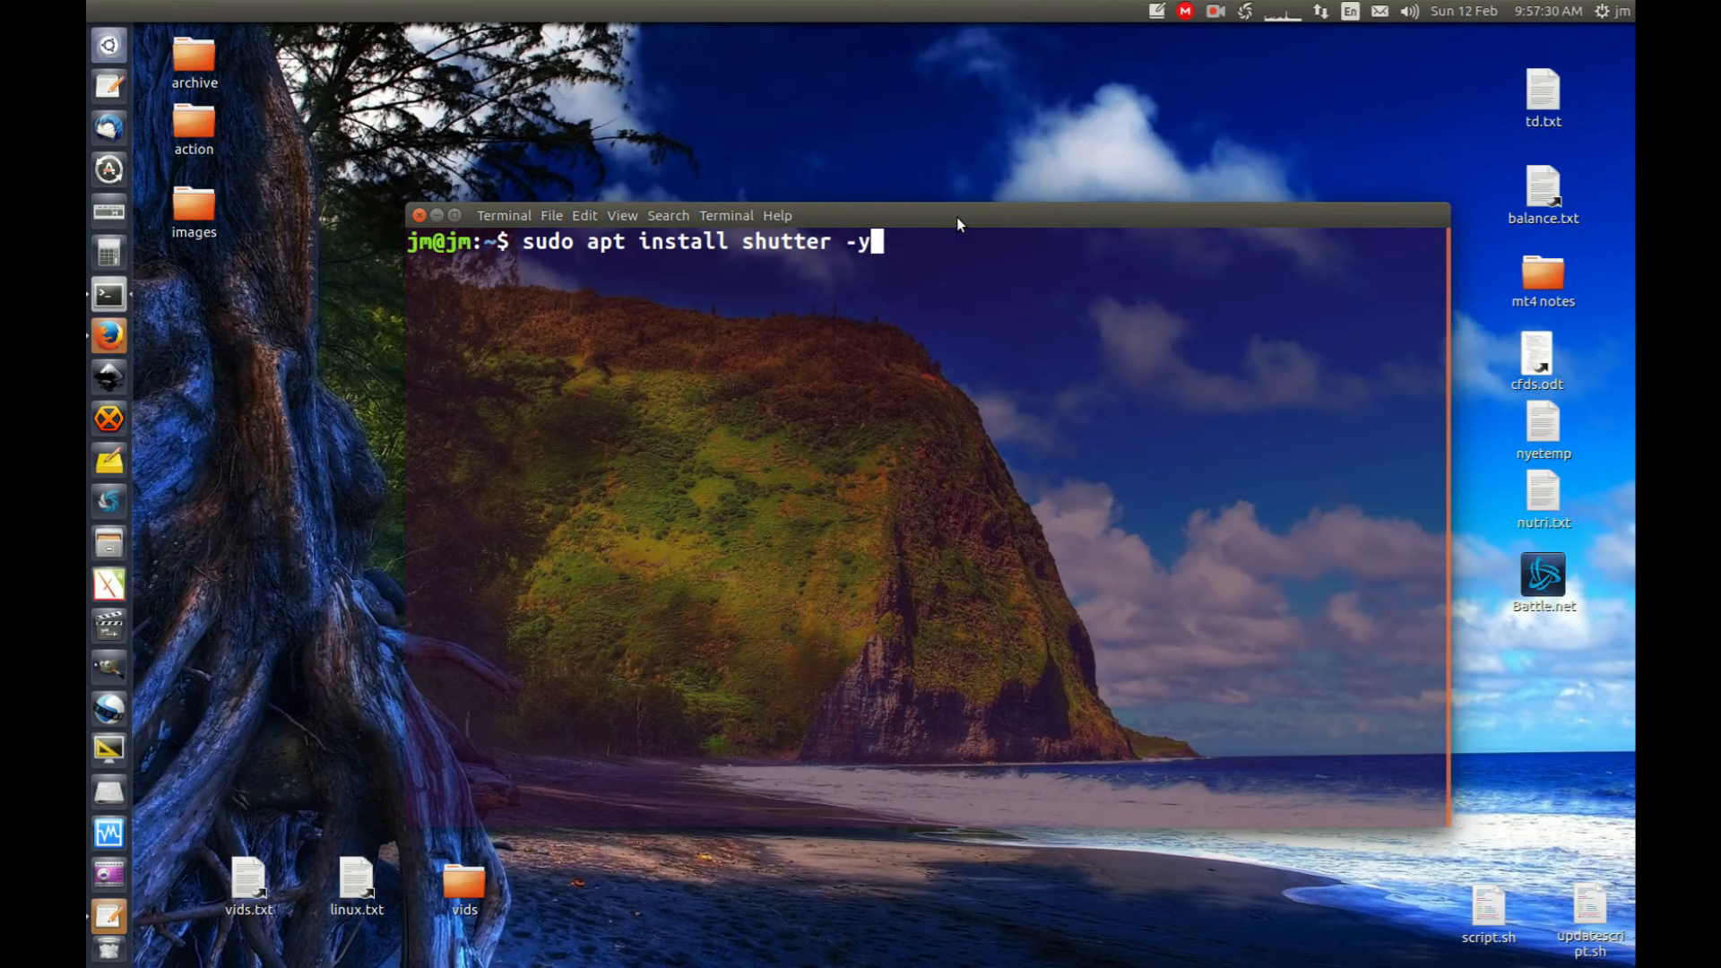
key(Return)
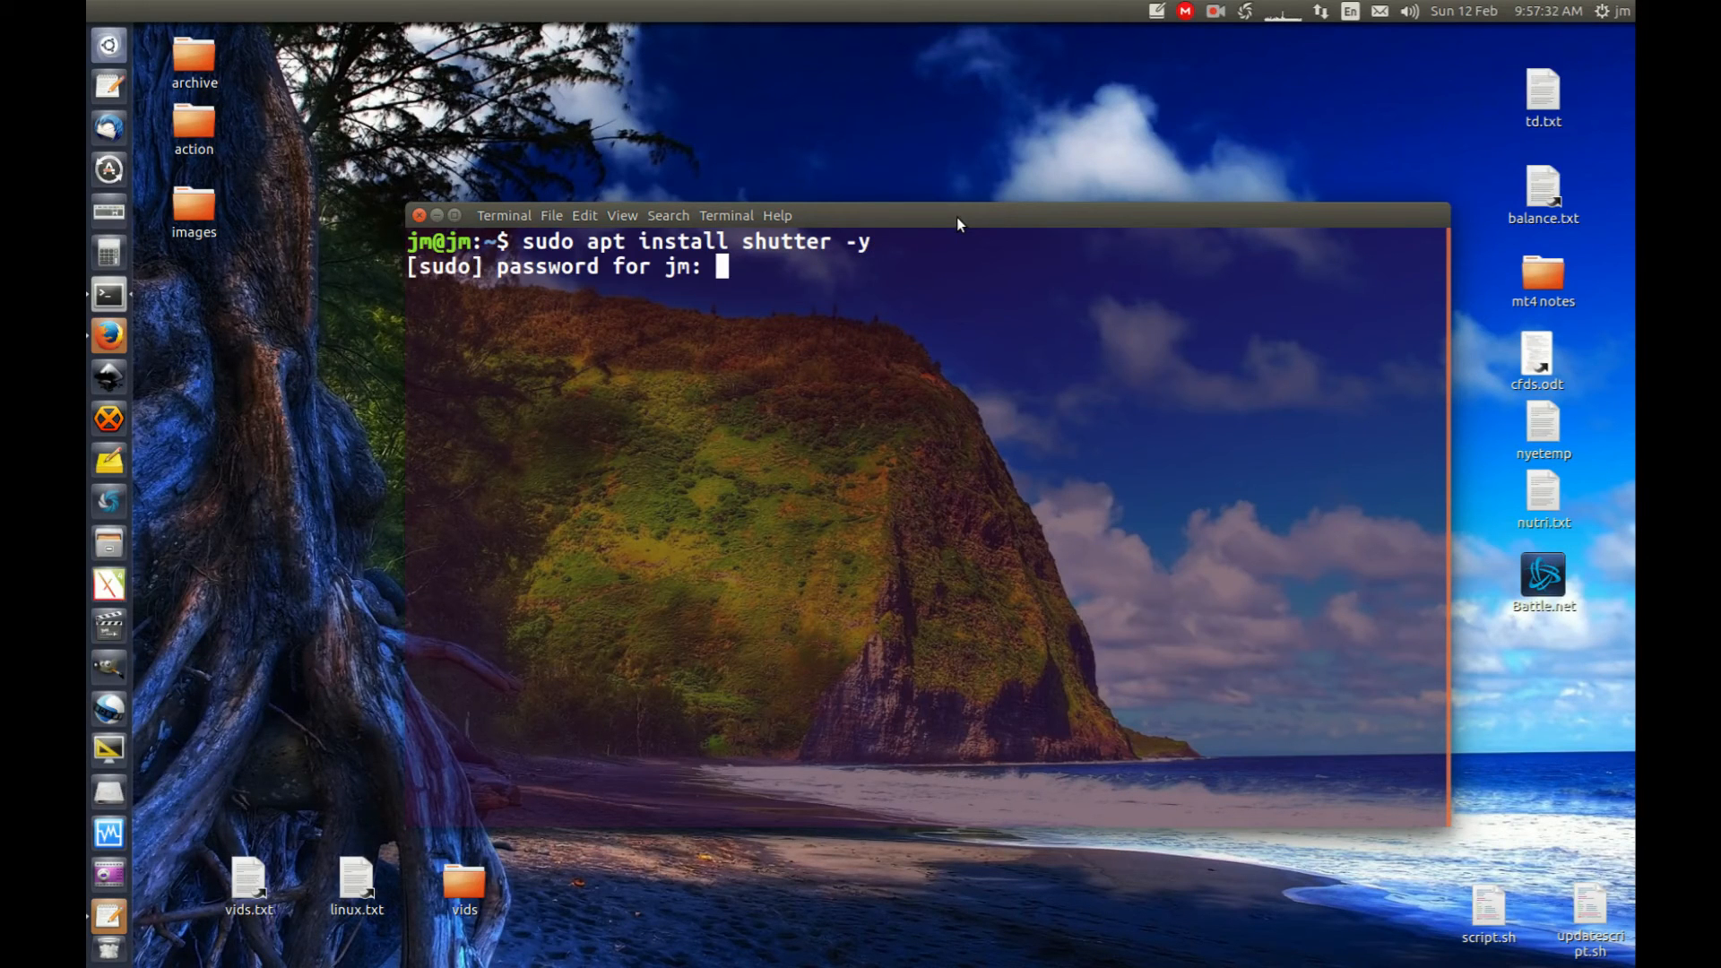
key(Return)
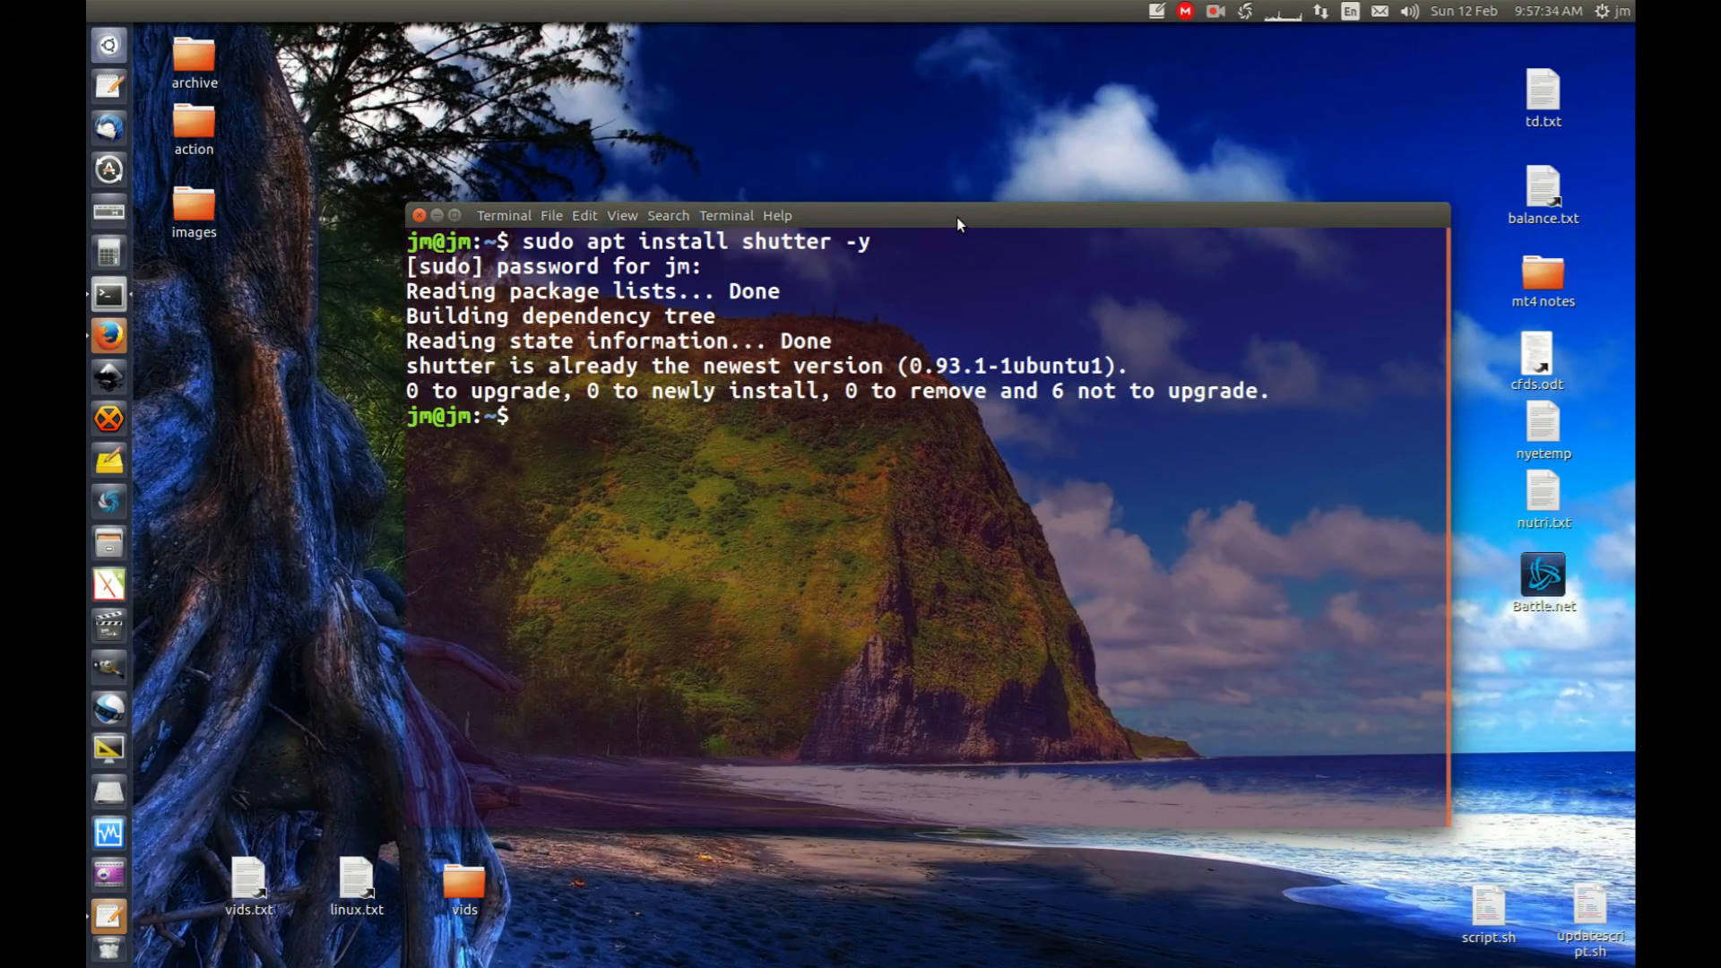